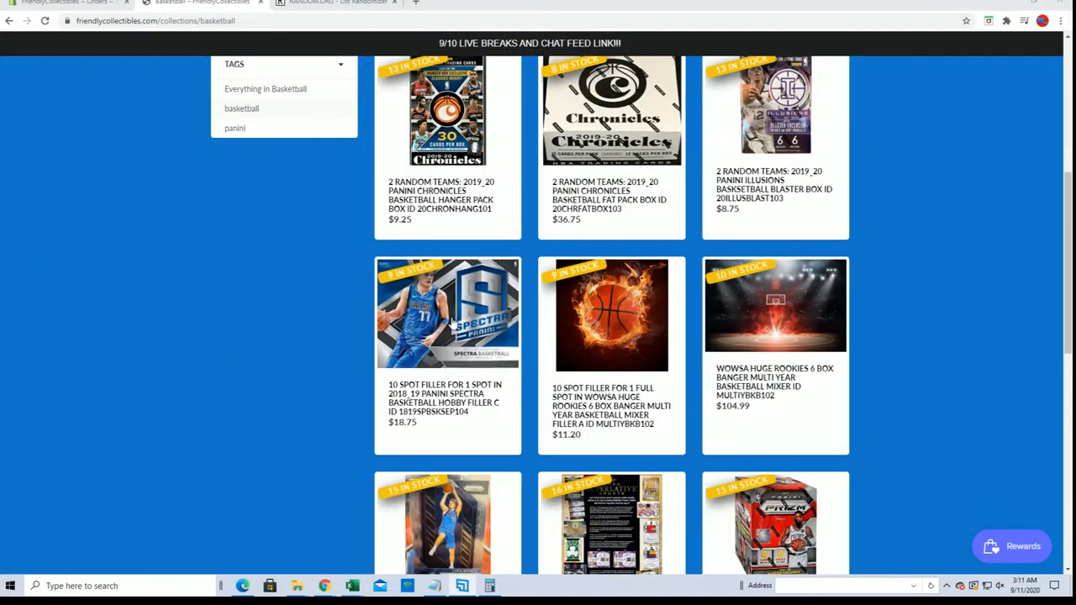
pyautogui.moveTo(463, 311)
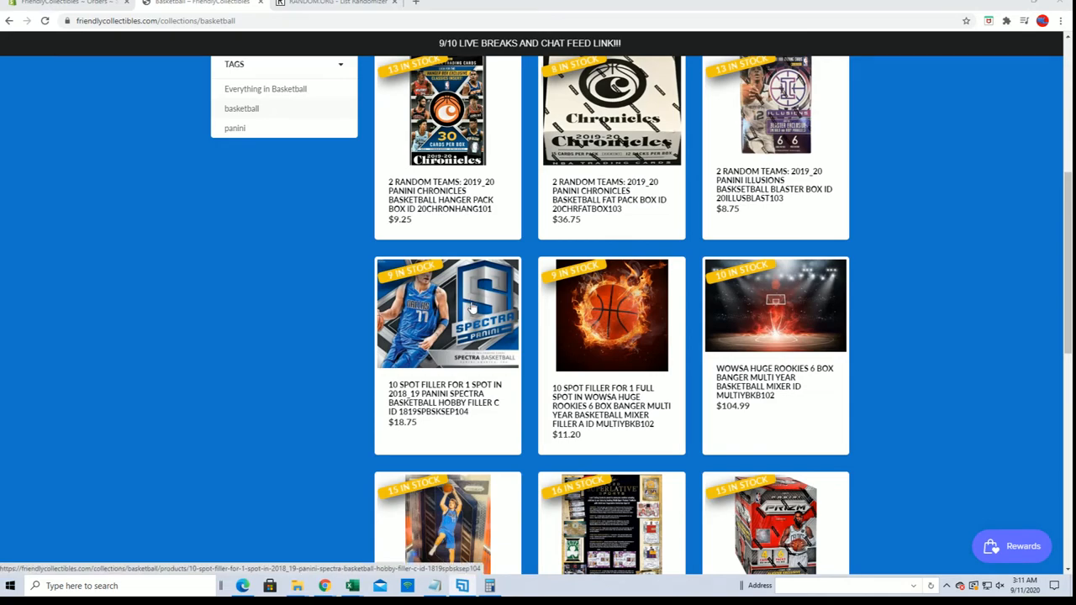
# Scroll down the Basketball collection toward its second page of break listings
pyautogui.scroll(-3)
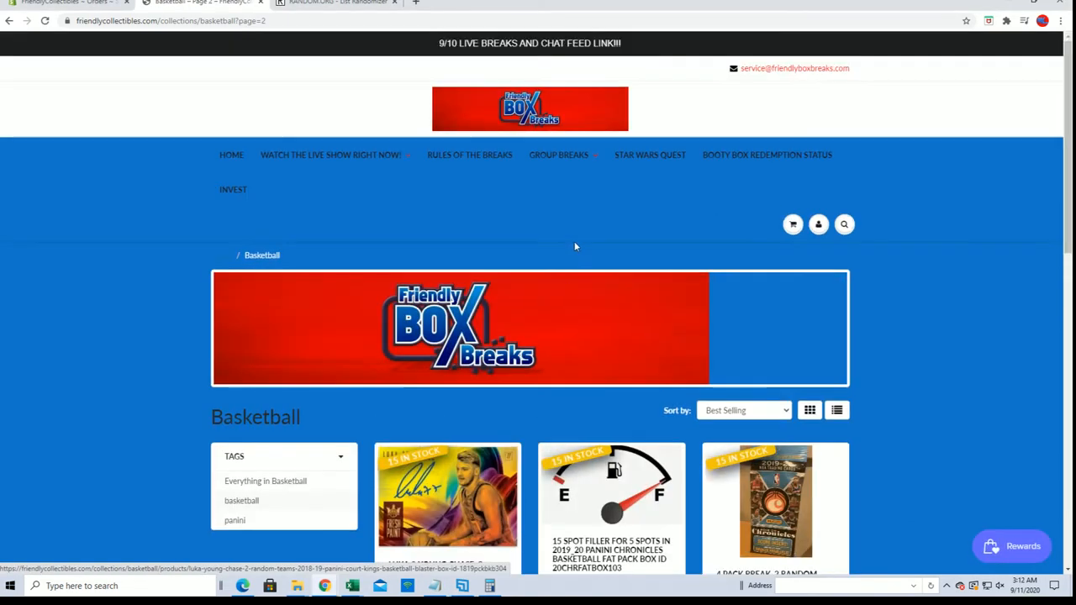
pyautogui.scroll(-3)
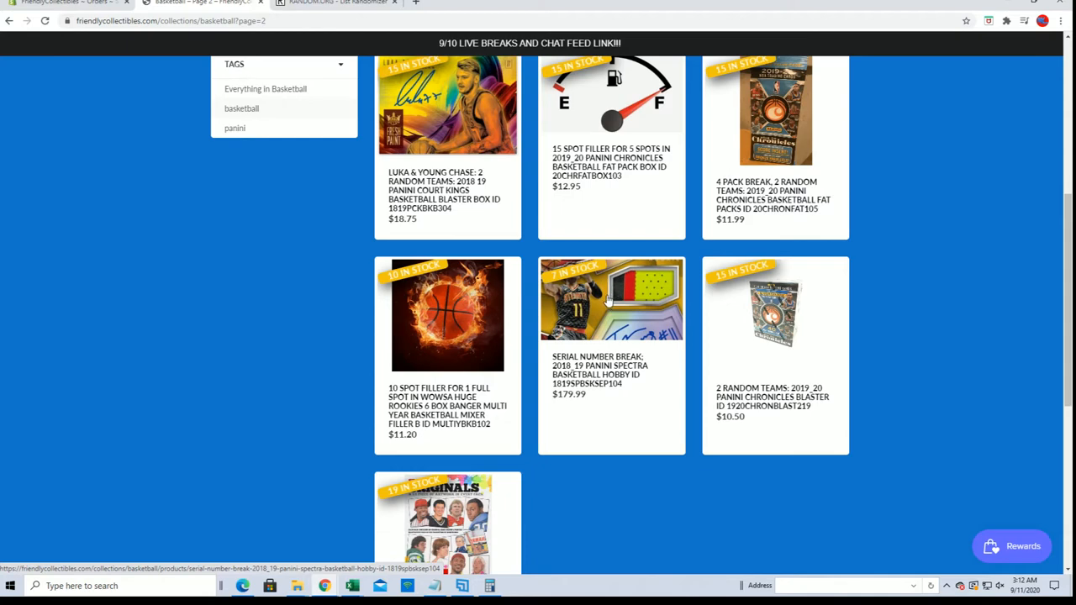
# Open the Serial Number Break 2018_19 Panini Spectra Hobby listing, then switch to the RANDOM.ORG tab
pyautogui.click(612, 300)
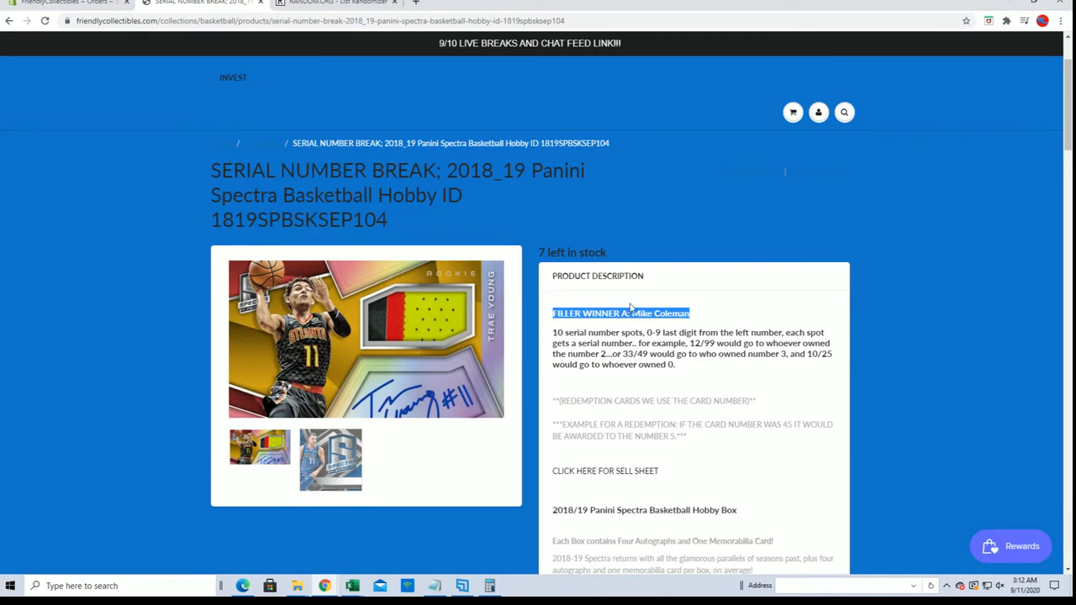
pyautogui.moveTo(668, 294)
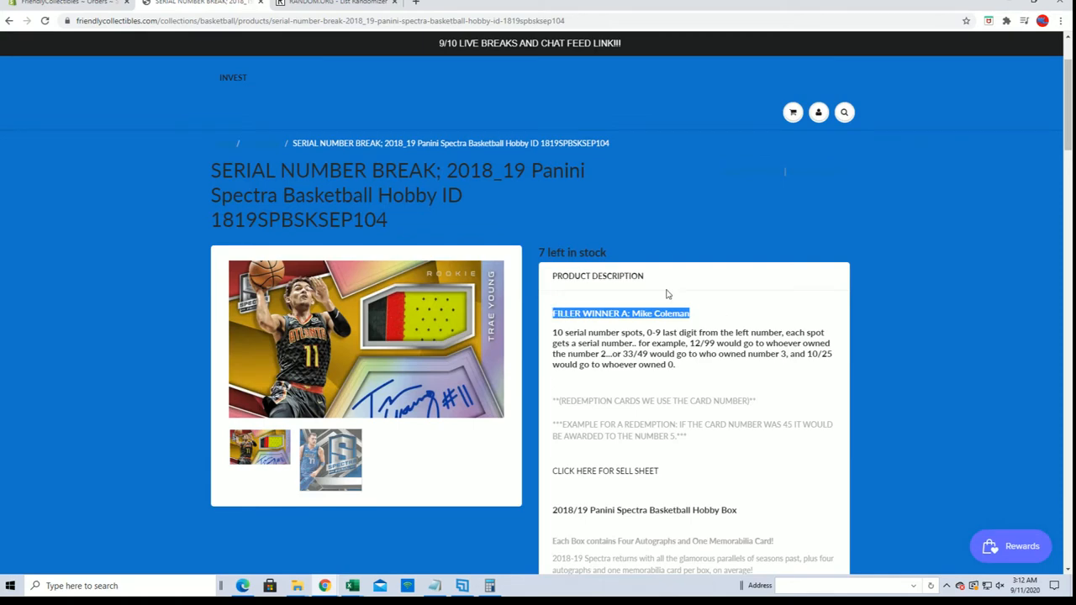
pyautogui.click(370, 7)
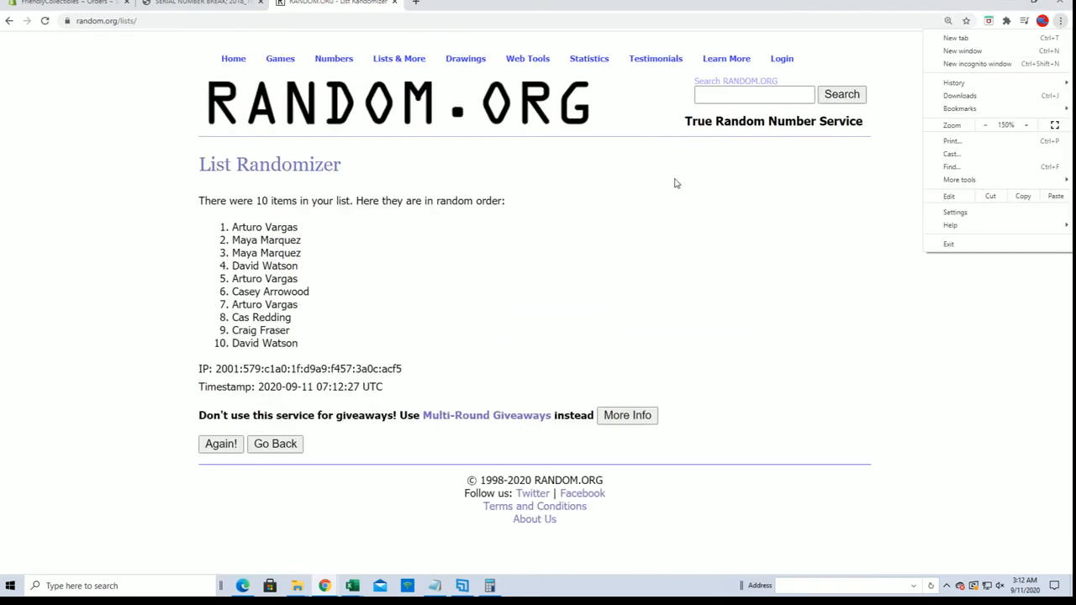
pyautogui.click(222, 444)
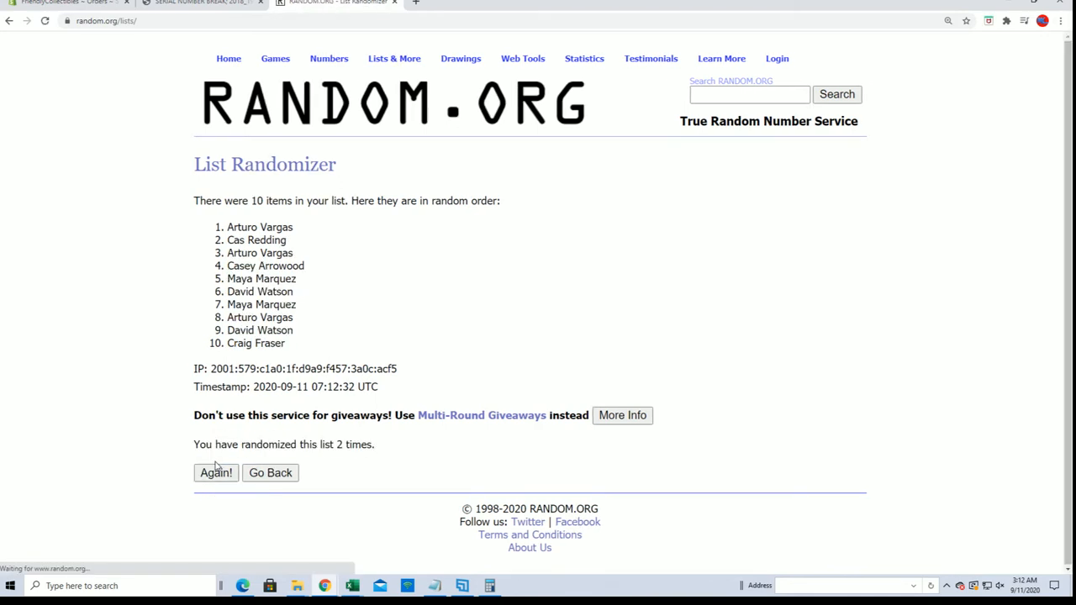
pyautogui.click(215, 474)
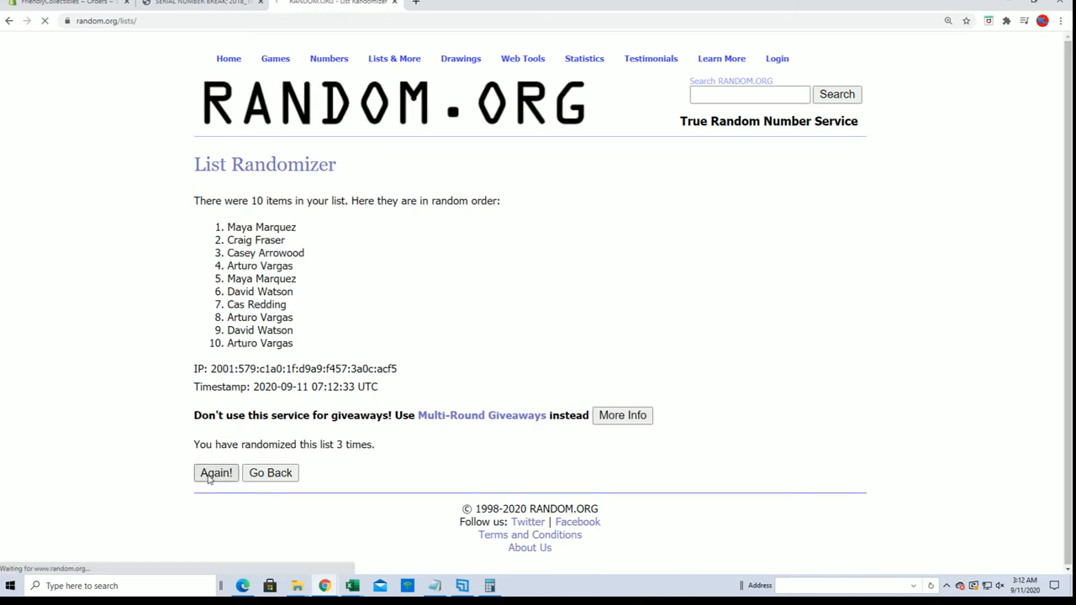
pyautogui.click(215, 474)
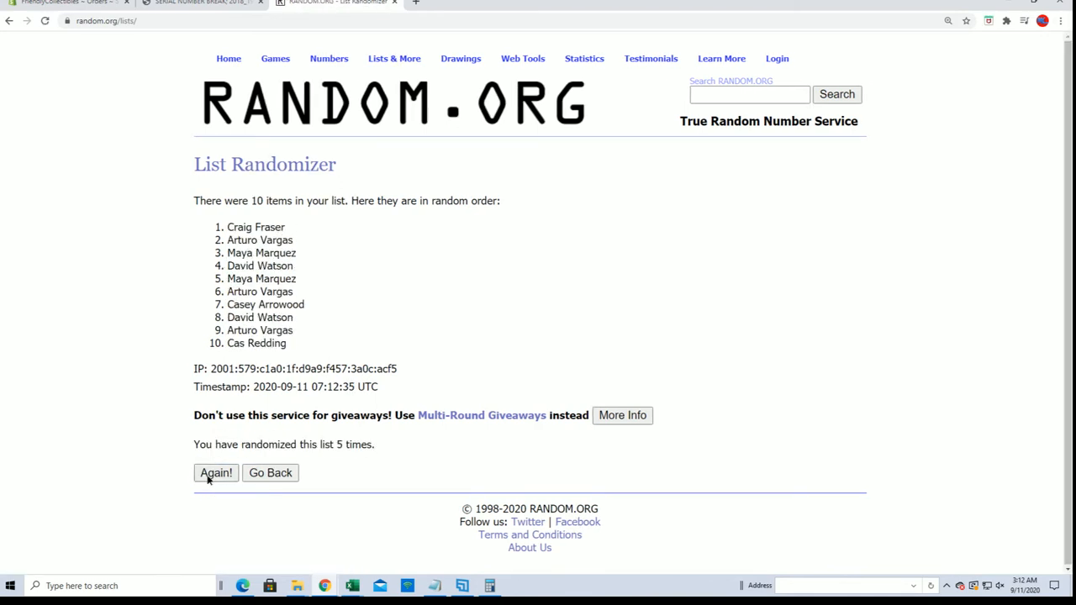
pyautogui.click(216, 473)
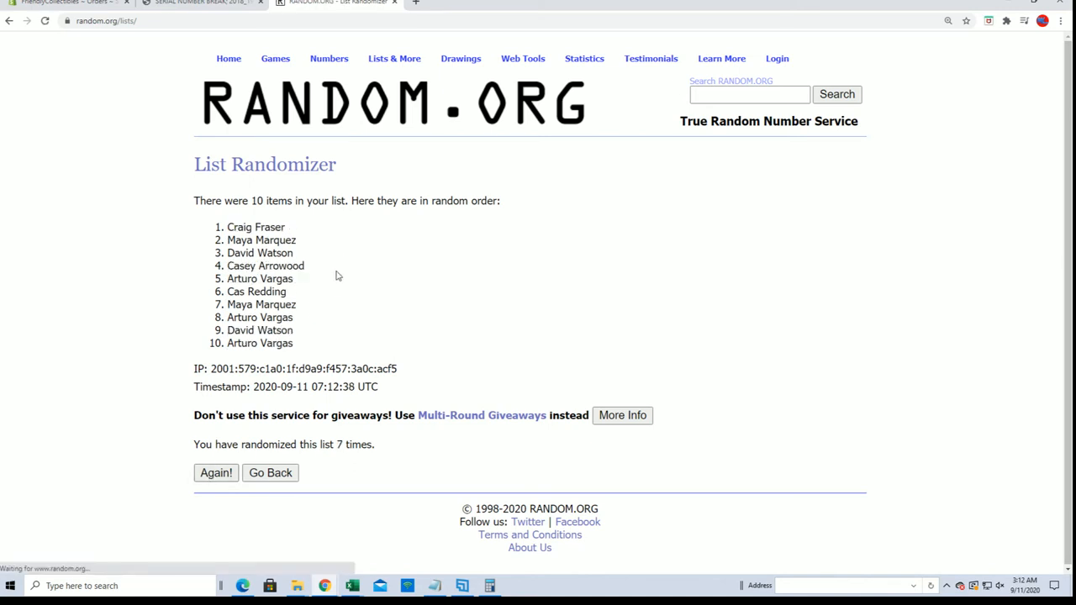
pyautogui.moveTo(346, 247)
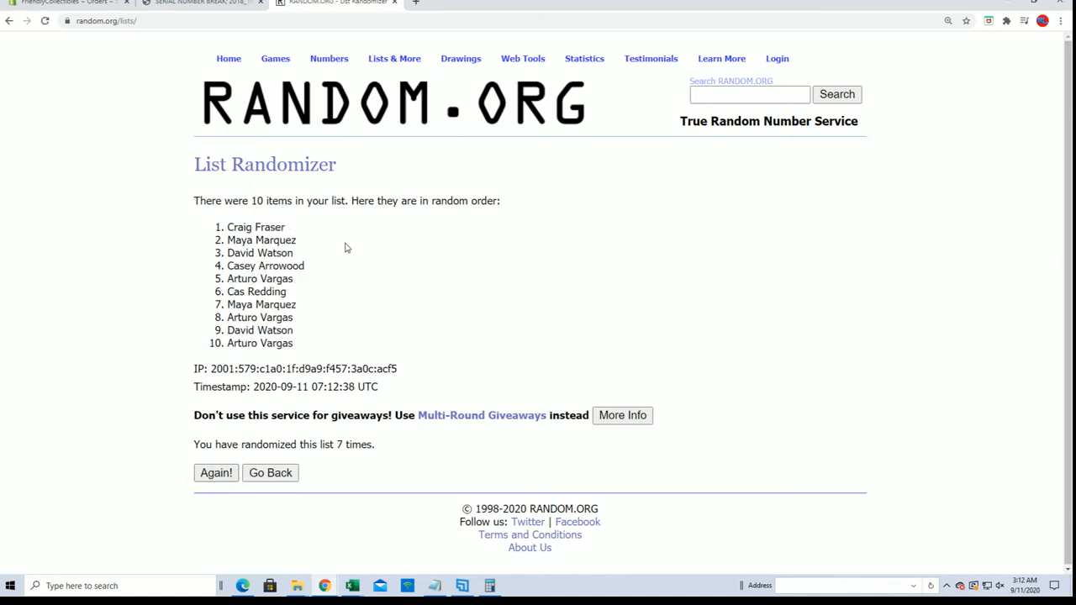
pyautogui.doubleClick(256, 227)
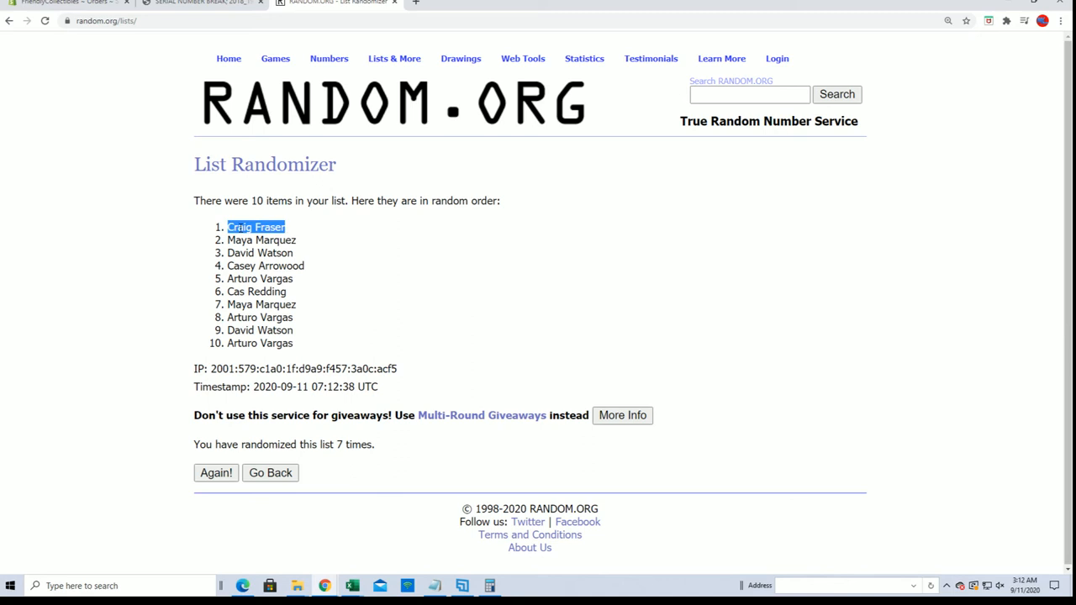
pyautogui.moveTo(639, 353)
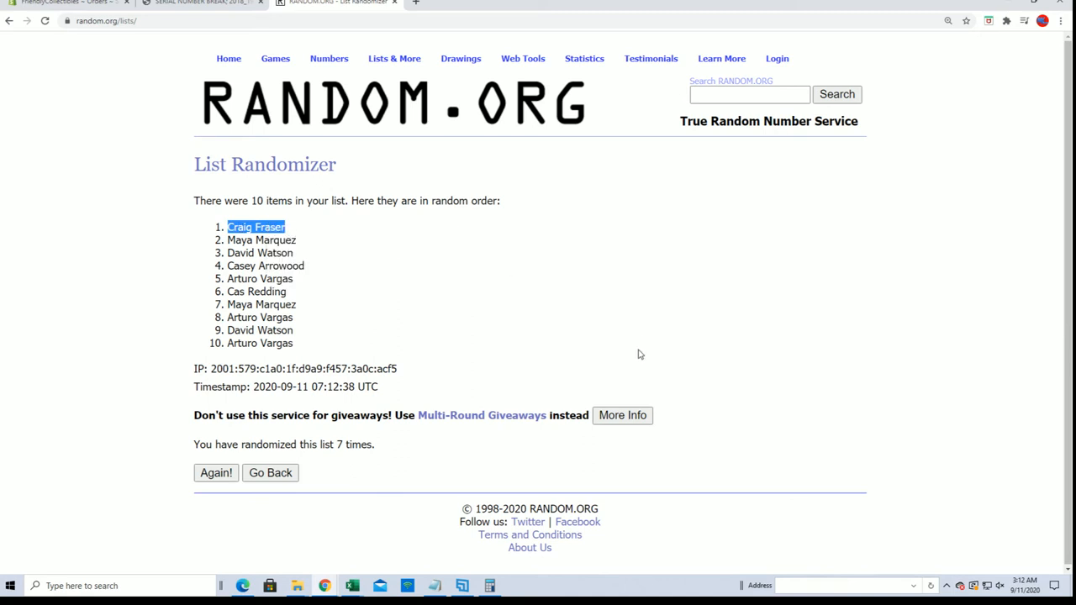
pyautogui.moveTo(562, 316)
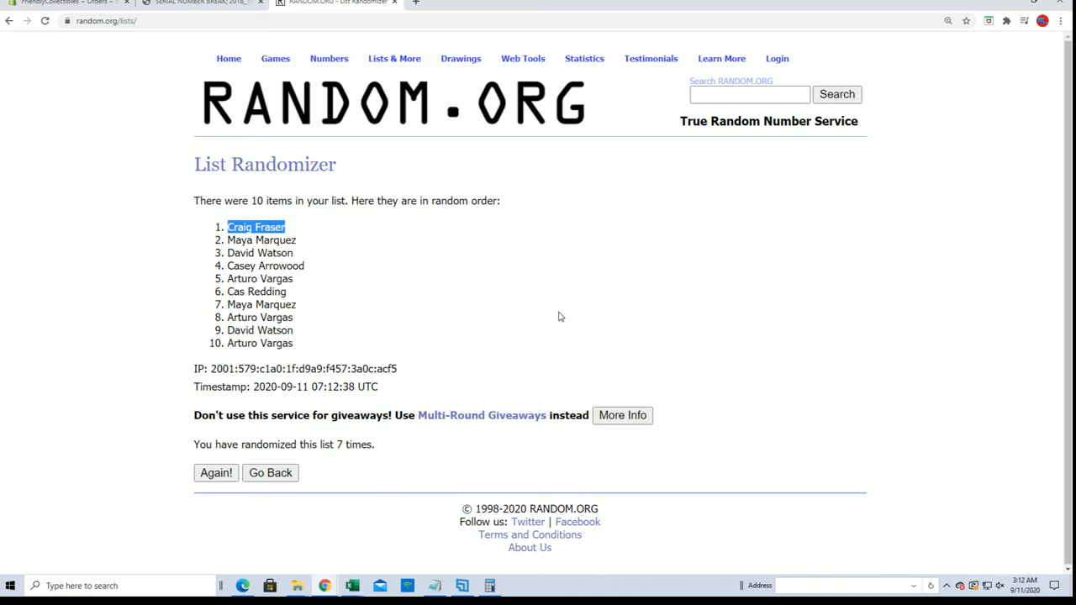
pyautogui.moveTo(548, 323)
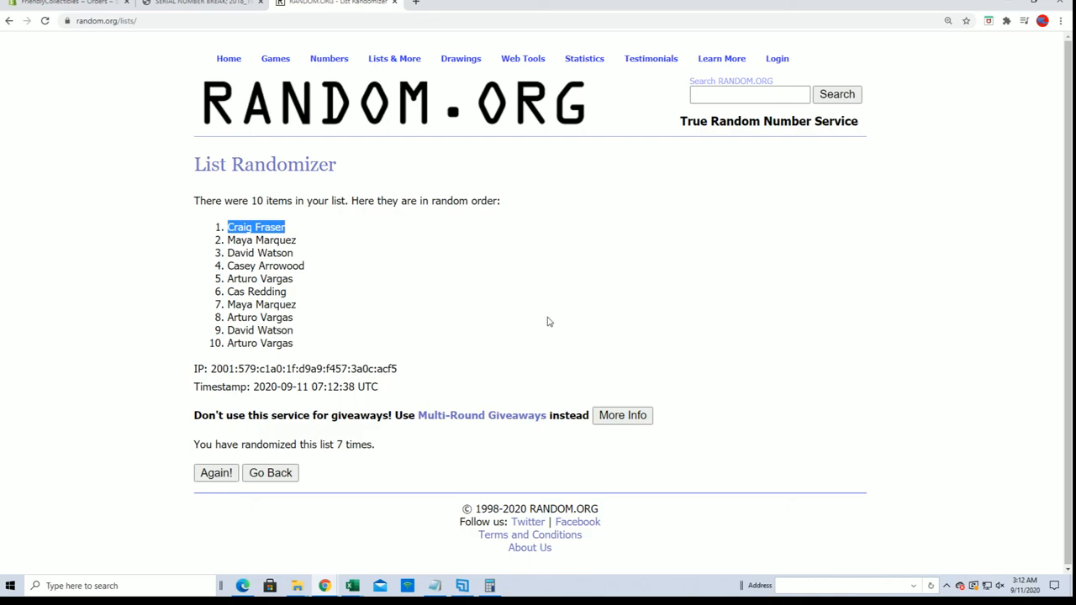